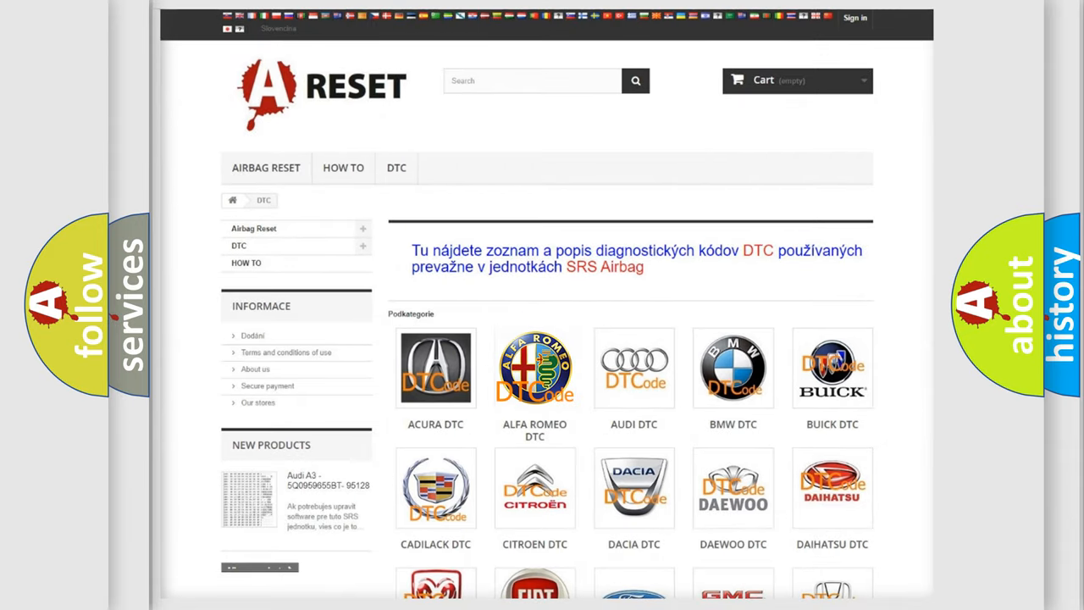
Step: Browse the Alfa Romeo airbag code list from B0003-01 through the C- and P-series codes
left_click(535, 367)
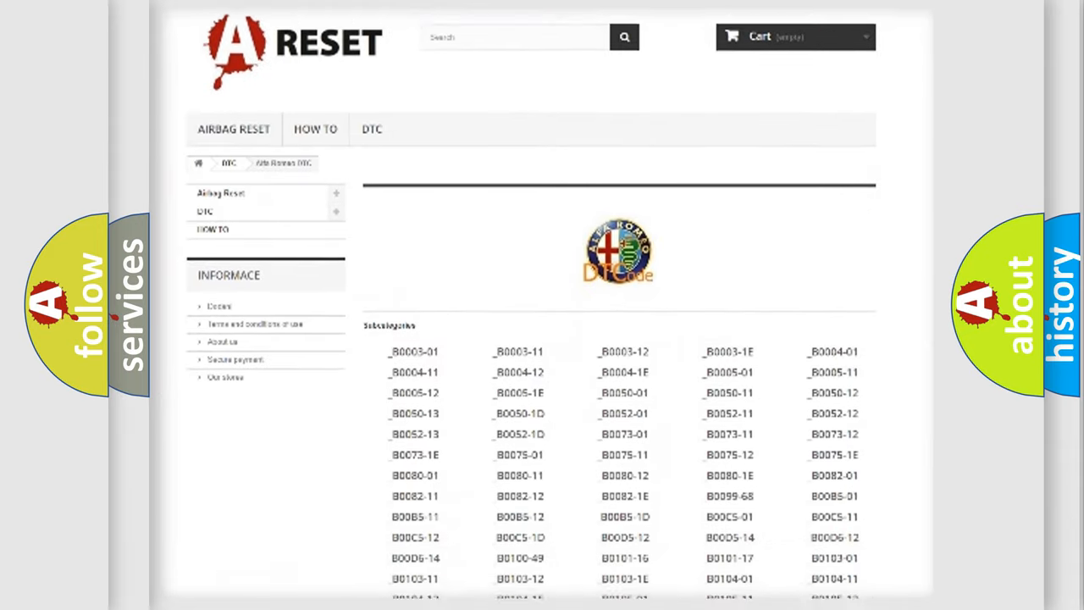
scroll("down", 3)
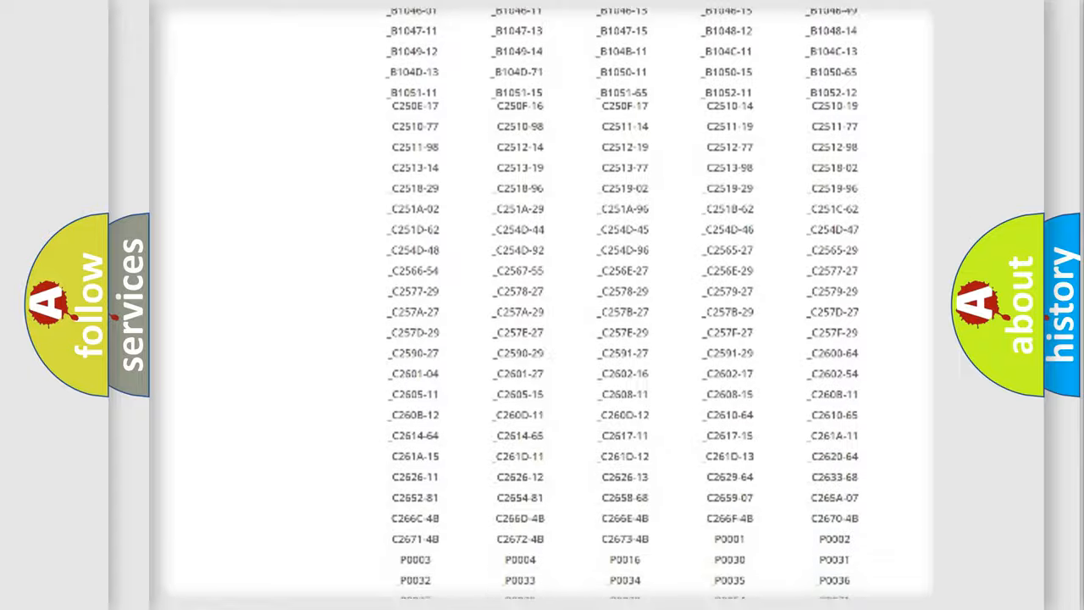
scroll("up", 3)
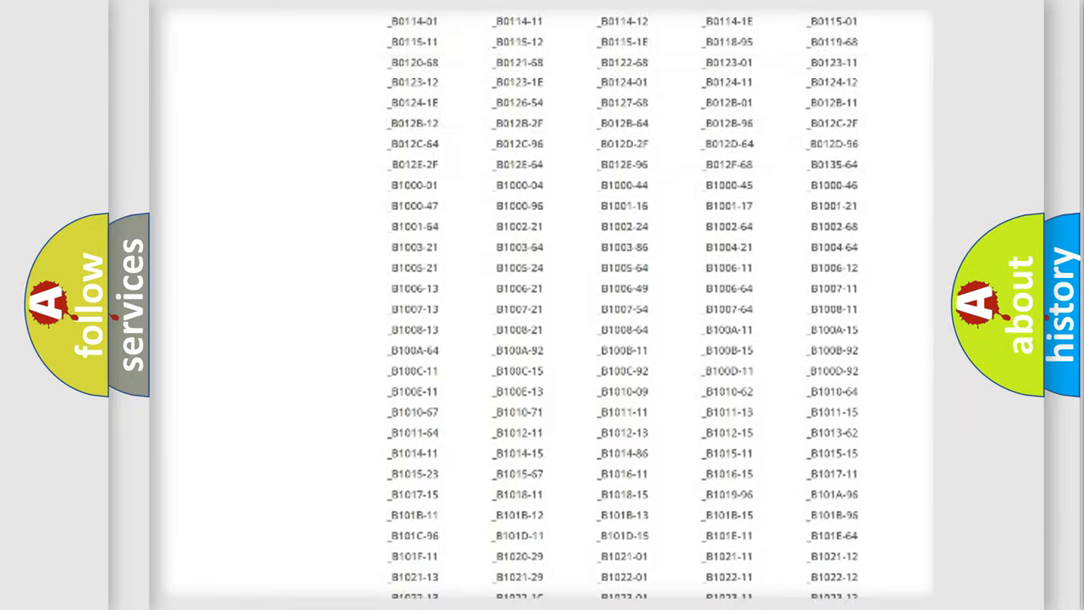
scroll("up", 3)
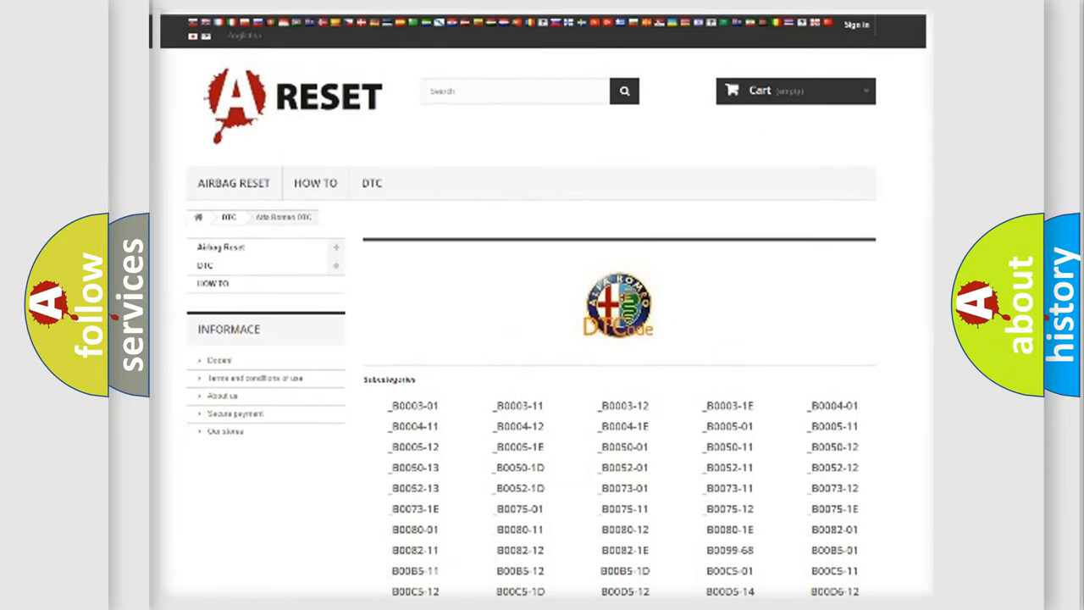